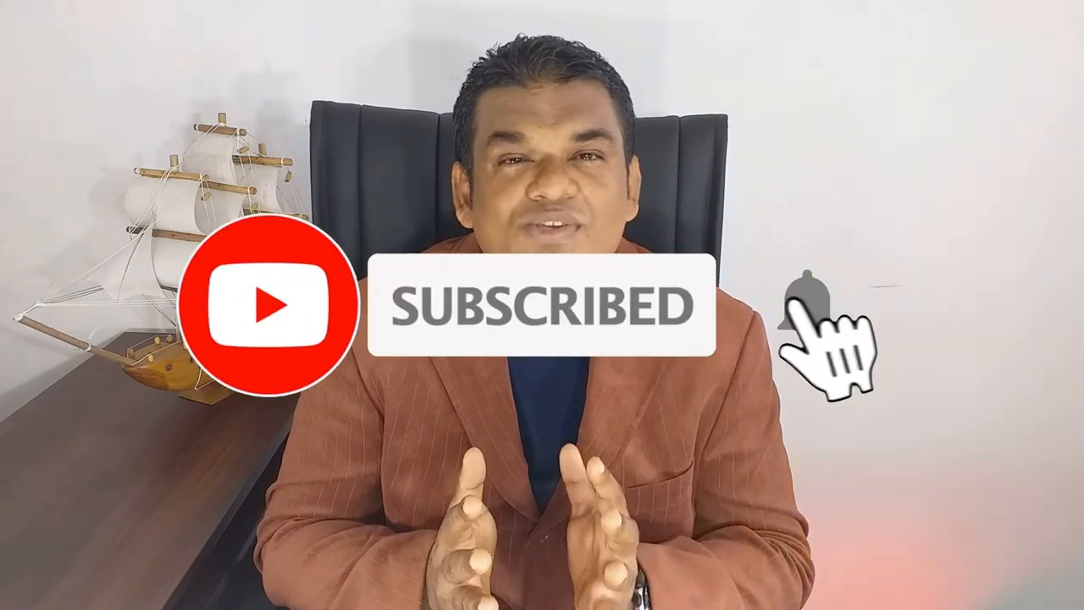
left_click(805, 310)
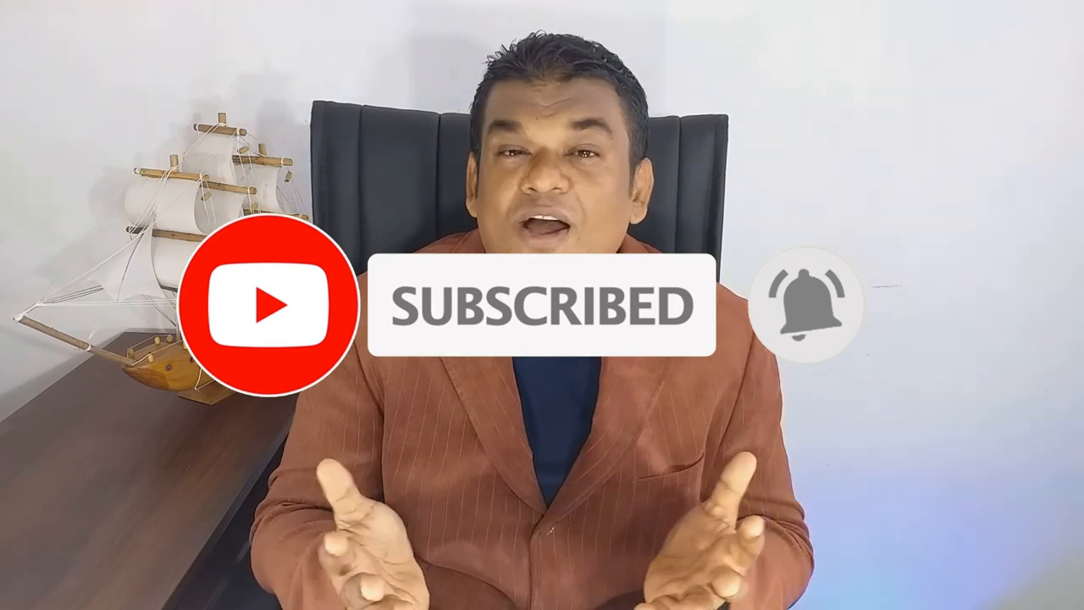